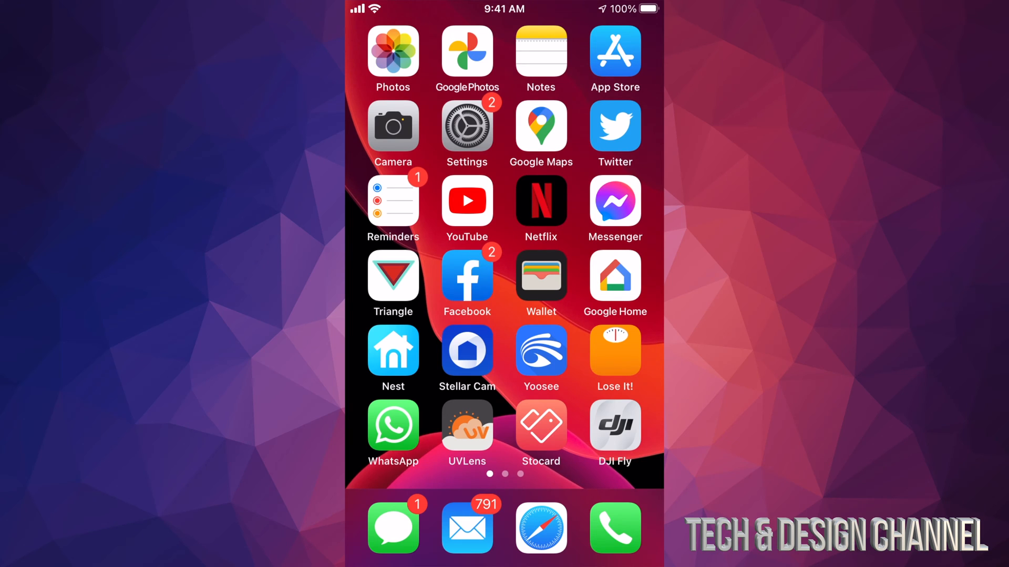
- Launch Settings from the home screen and scroll toward General
left_click(467, 126)
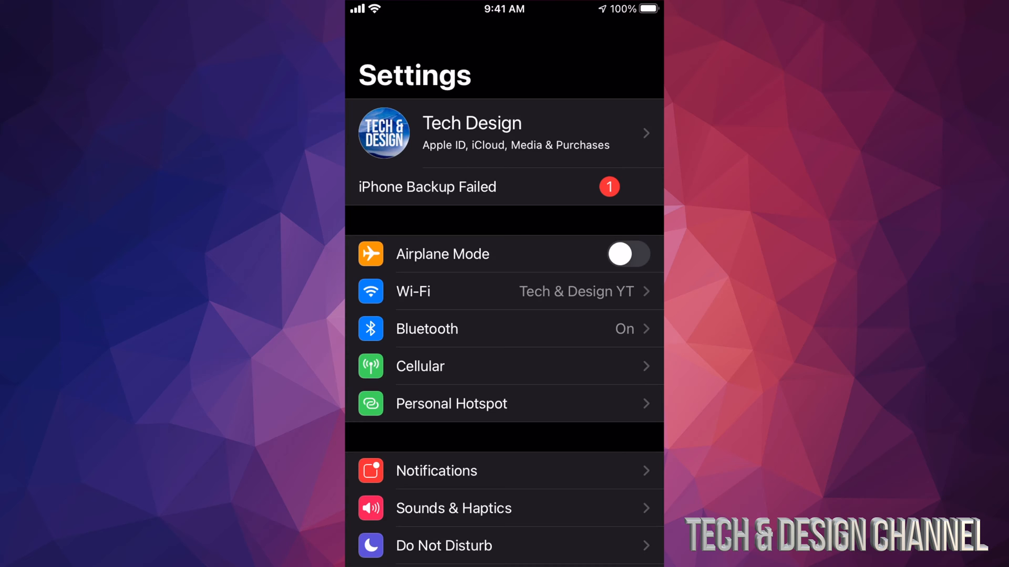
scroll("down", 3)
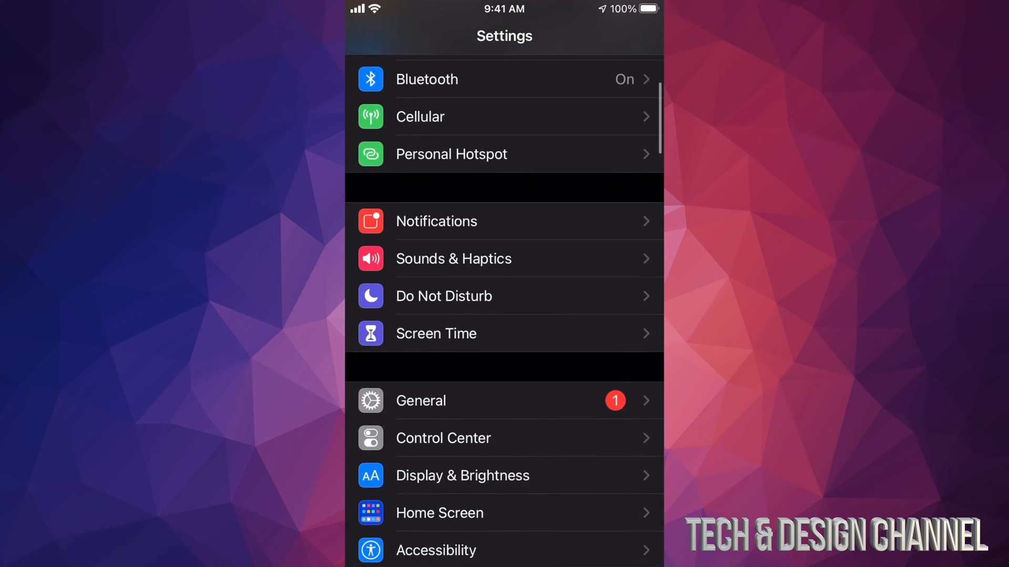
- Go to General > Software Update, which offers iOS 14.1 for download
left_click(420, 401)
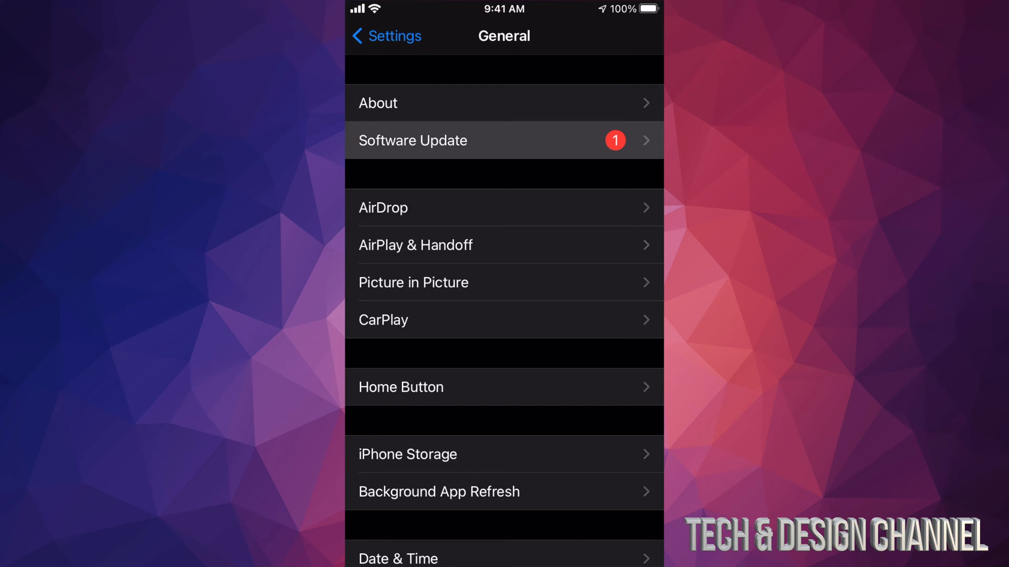
left_click(503, 140)
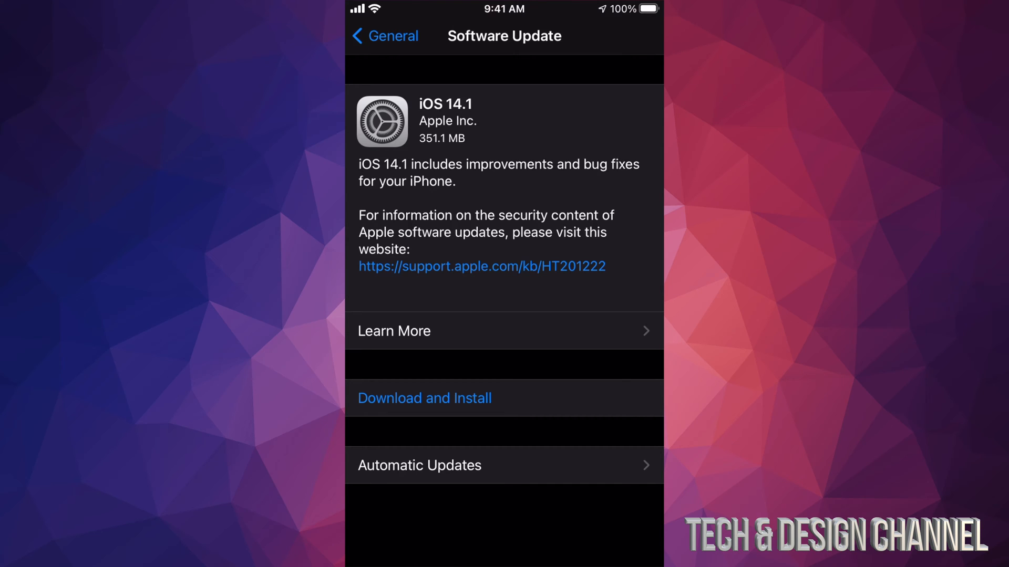
- Start Download and Install so iOS 14.1 downloads until marked Downloaded
left_click(424, 398)
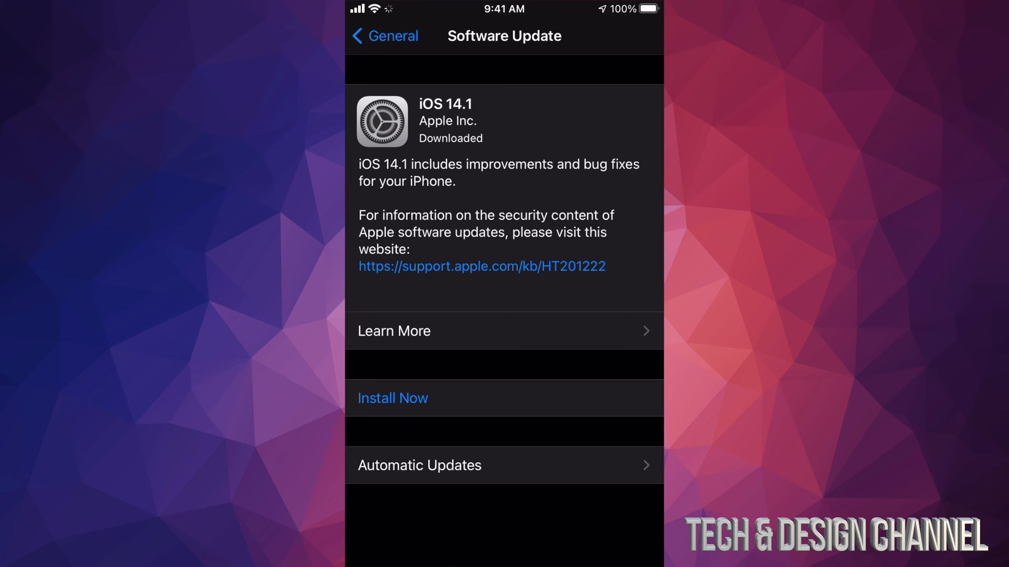
- Choose Install Now to install the downloaded iOS 14.1 update
left_click(392, 397)
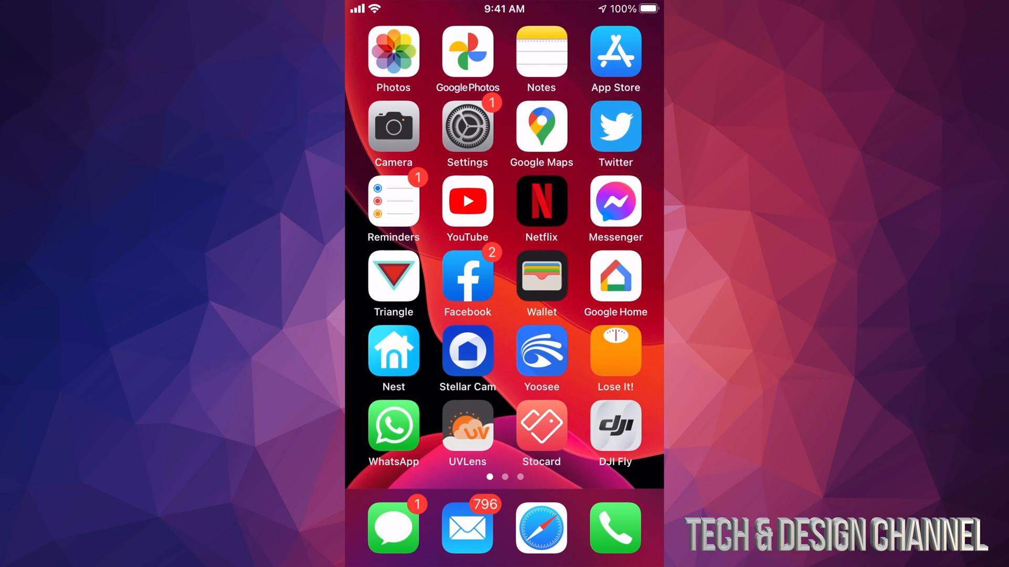
- Reopen Software Update to see 'Your software is up to date', then back out to main Settings
left_click(466, 126)
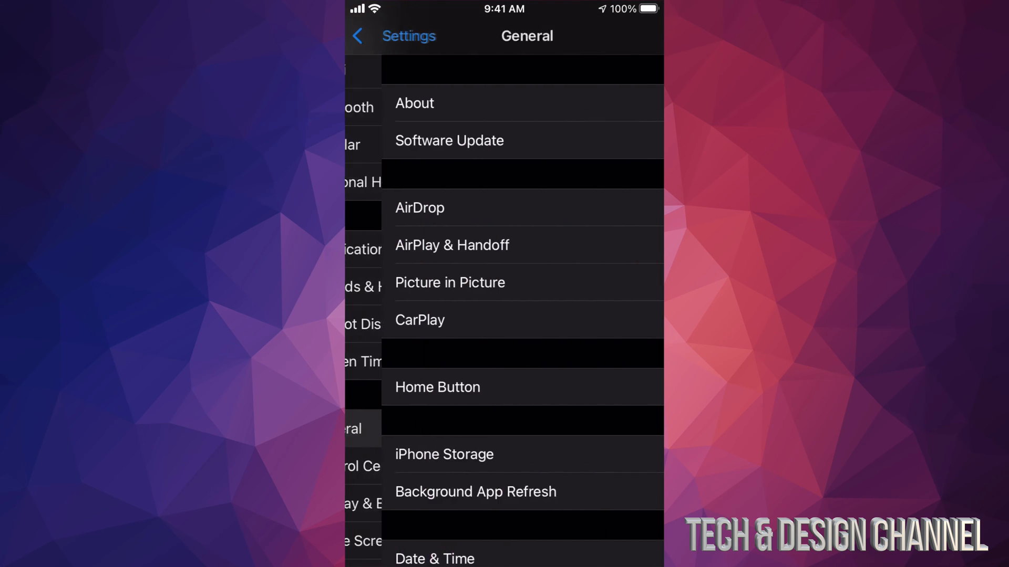
left_click(449, 140)
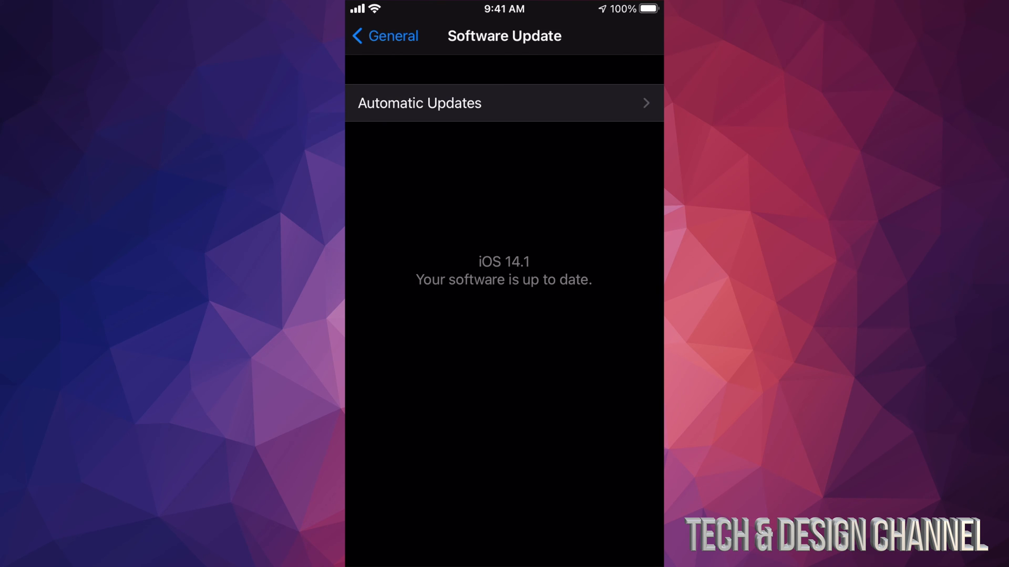
left_click(384, 35)
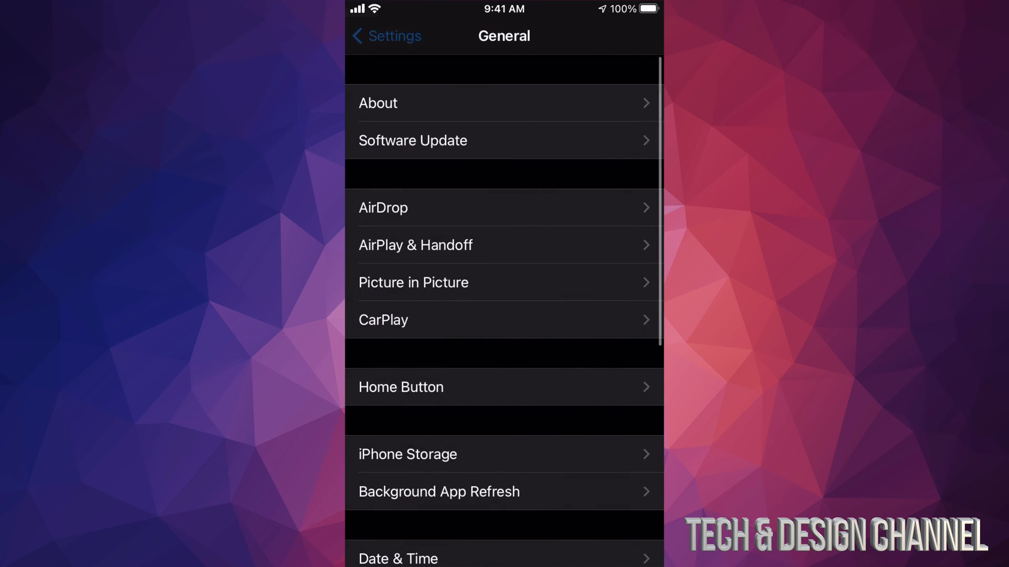
left_click(385, 36)
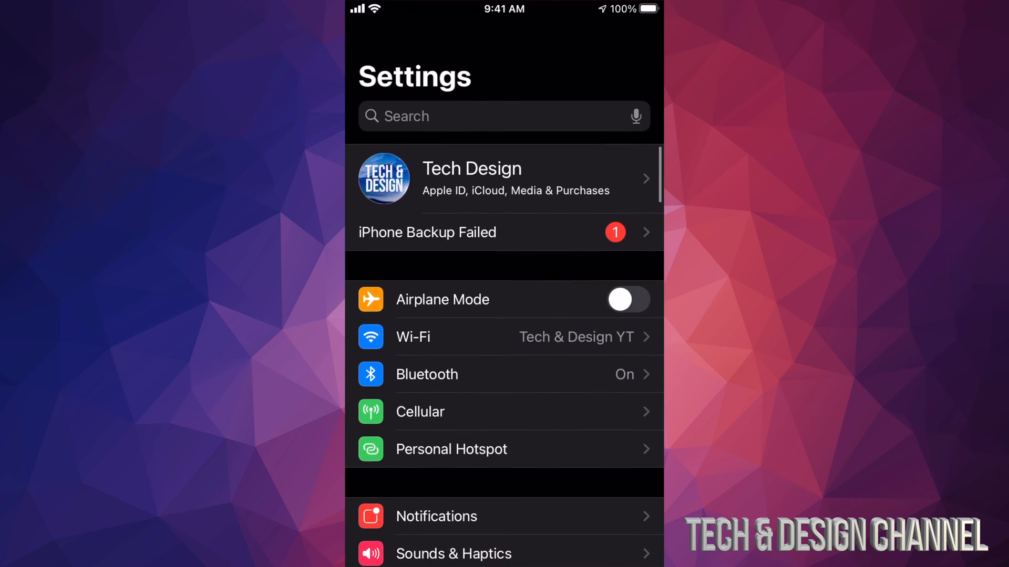